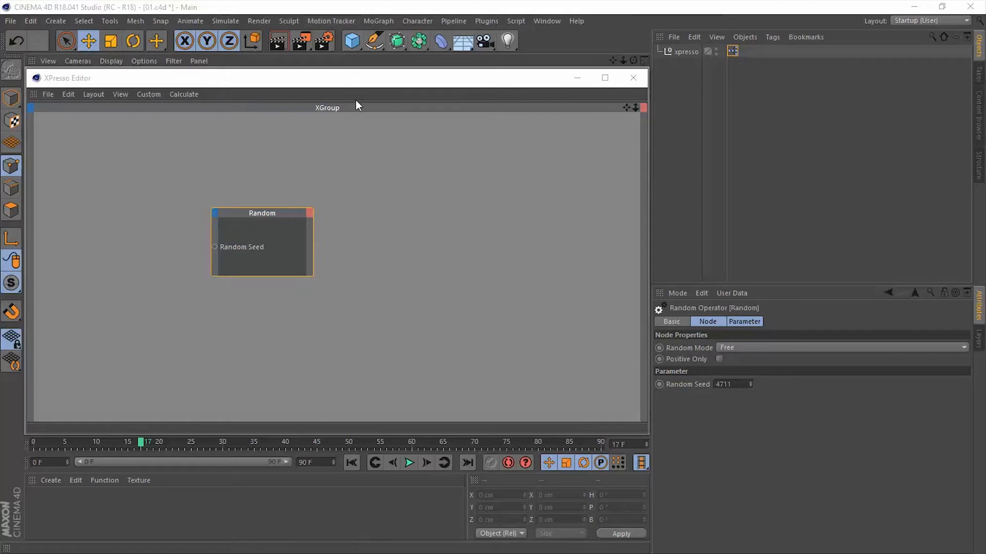
{"action": "mouse_move", "coordinate": [308, 179]}
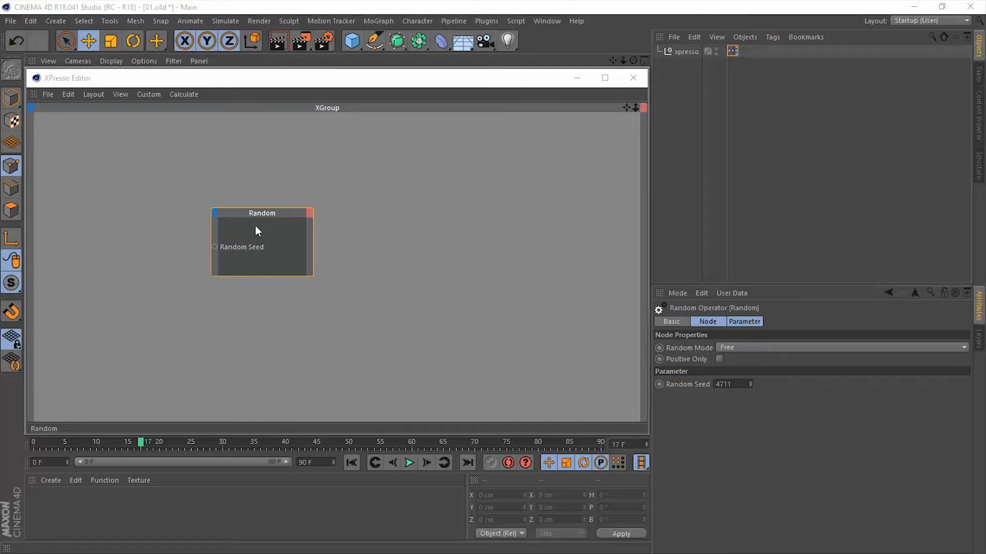
{"action": "mouse_move", "coordinate": [264, 232]}
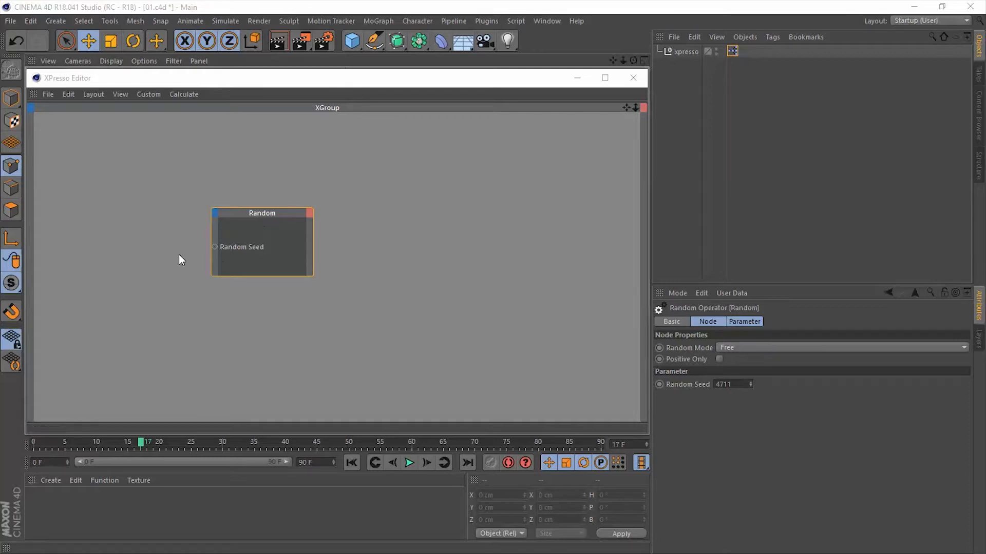
{"action": "mouse_move", "coordinate": [227, 258]}
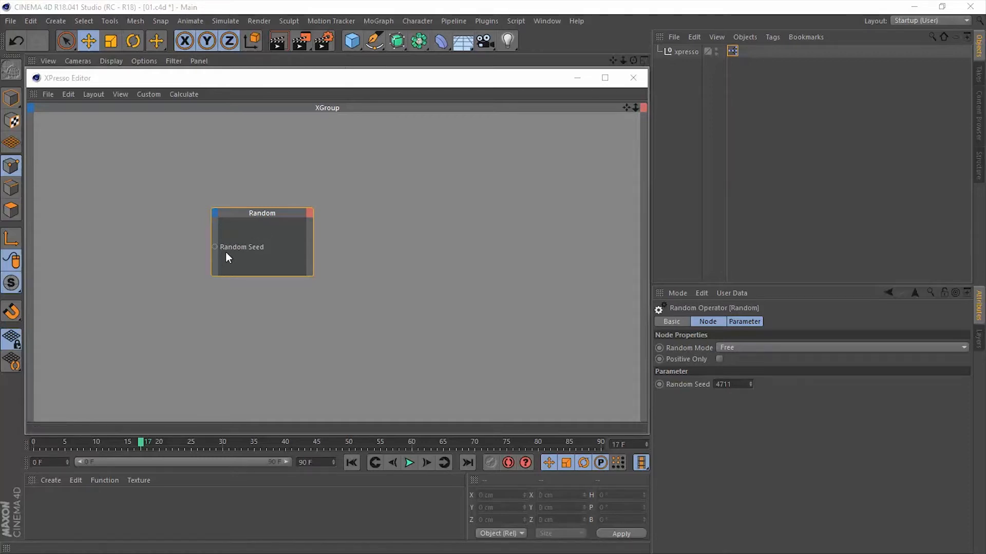
{"action": "mouse_move", "coordinate": [215, 246]}
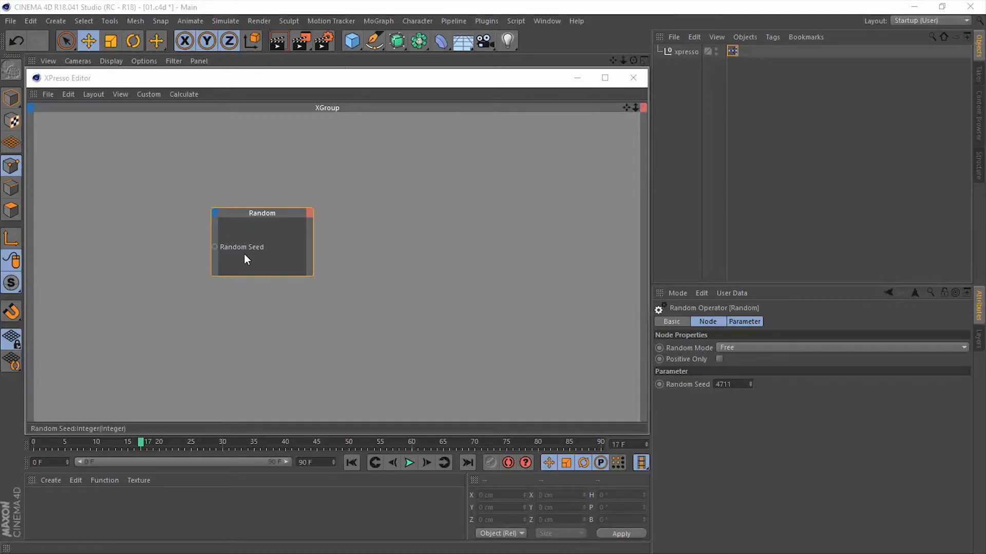
{"action": "mouse_move", "coordinate": [980, 336]}
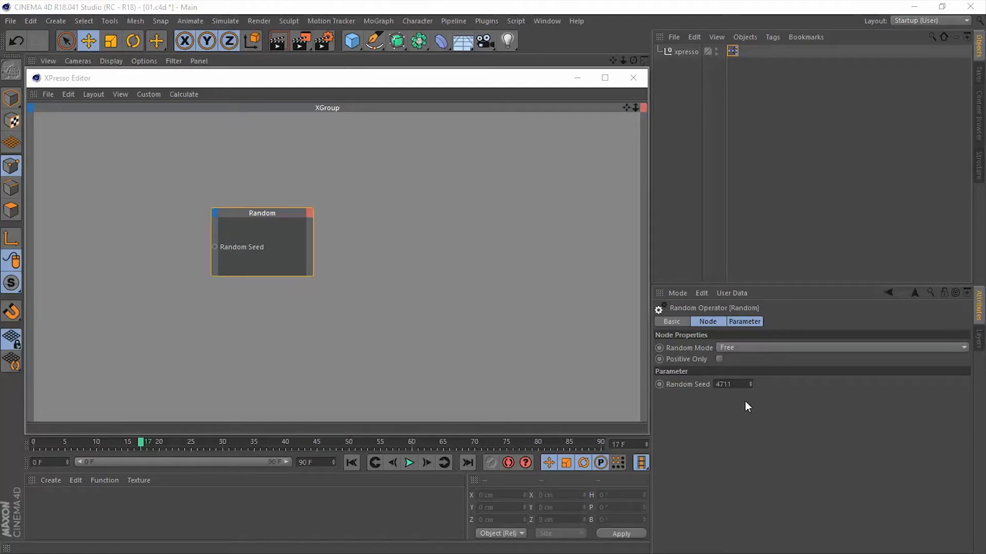
{"action": "mouse_move", "coordinate": [745, 404]}
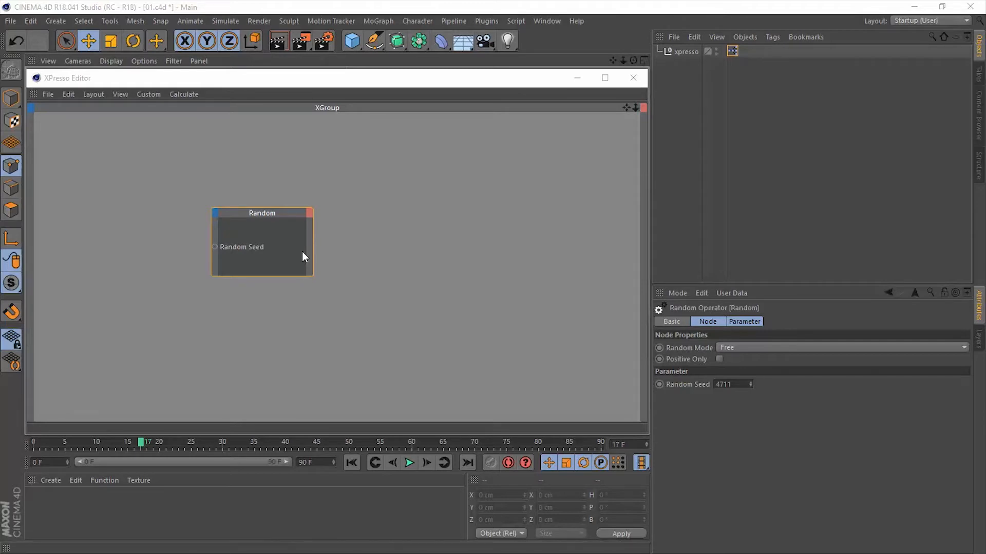
Open the Random node's output port list to reach the Vector type.
{"action": "left_click", "coordinate": [308, 213]}
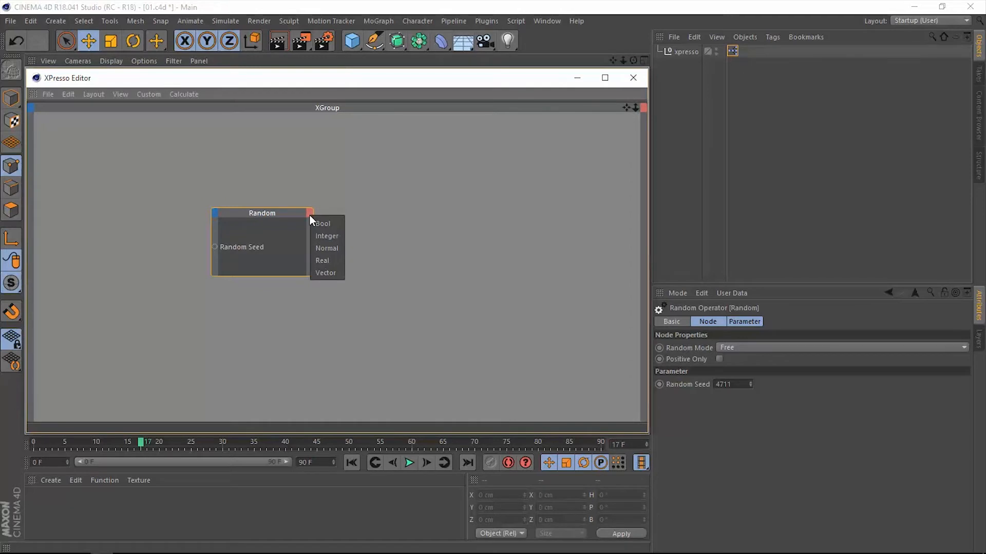
{"action": "mouse_move", "coordinate": [327, 247]}
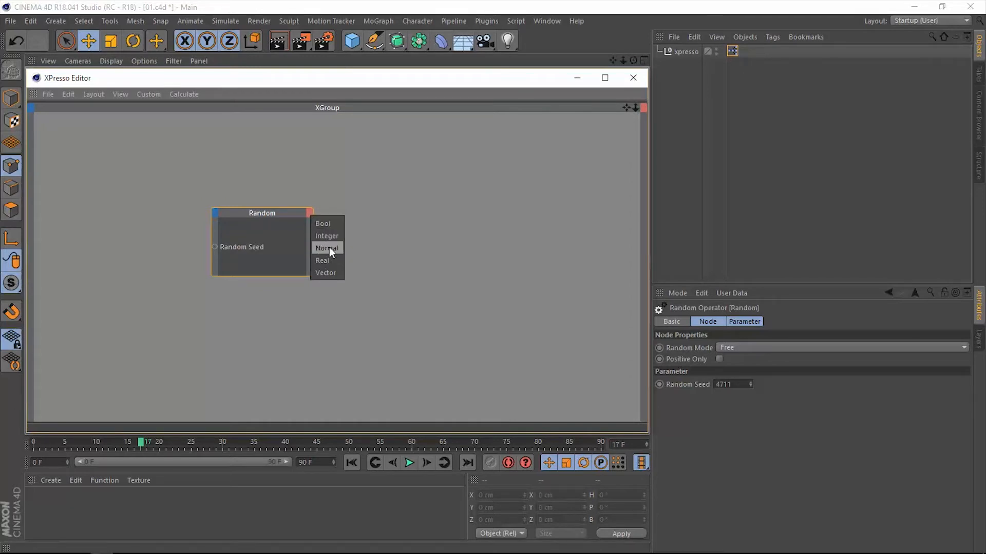
{"action": "mouse_move", "coordinate": [325, 273]}
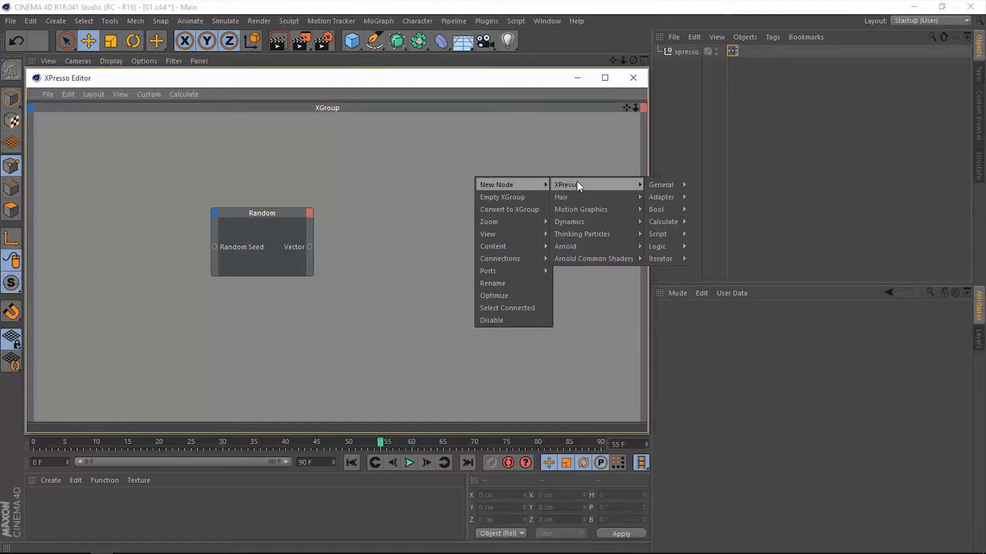
{"action": "mouse_move", "coordinate": [661, 185]}
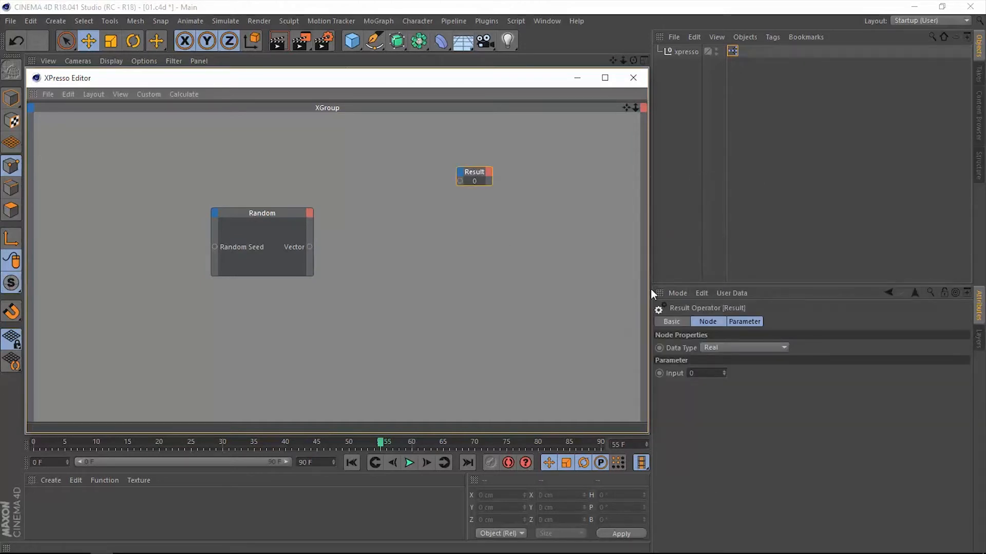
Set the Result node's data type to Vector and wire Random's Vector output into it.
{"action": "left_click", "coordinate": [743, 348]}
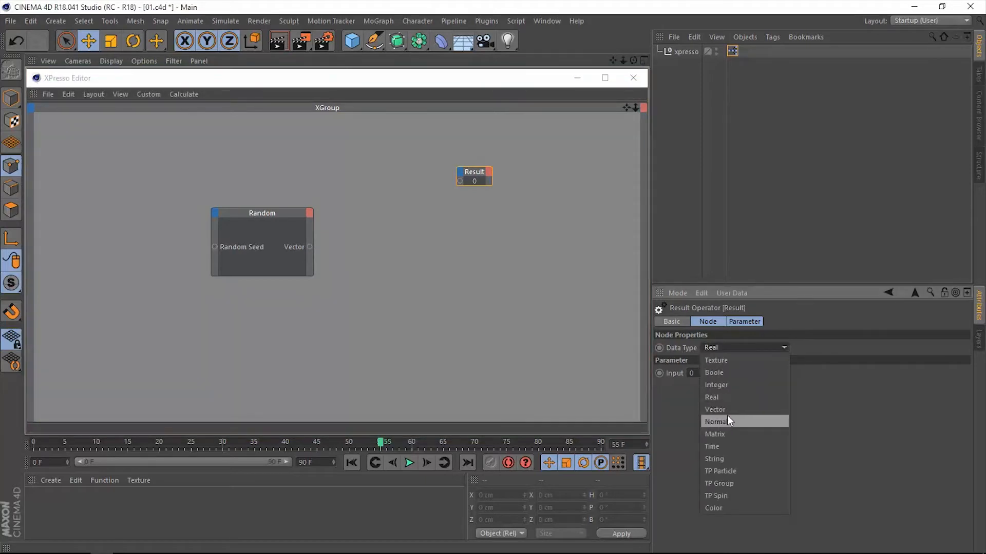
{"action": "left_click", "coordinate": [714, 409]}
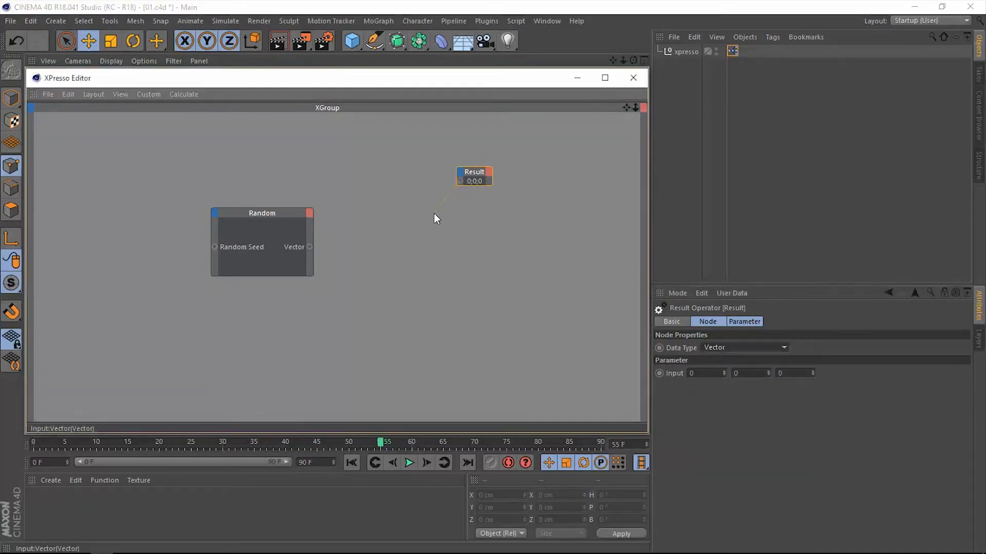
{"action": "left_click_drag", "start_coordinate": [308, 246], "coordinate": [459, 181]}
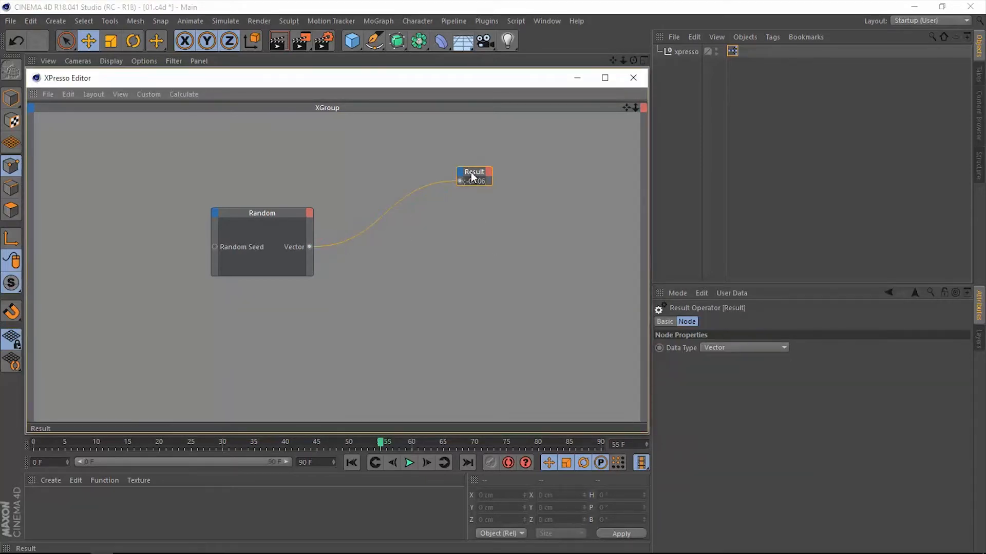
{"action": "left_click_drag", "start_coordinate": [473, 176], "coordinate": [446, 209]}
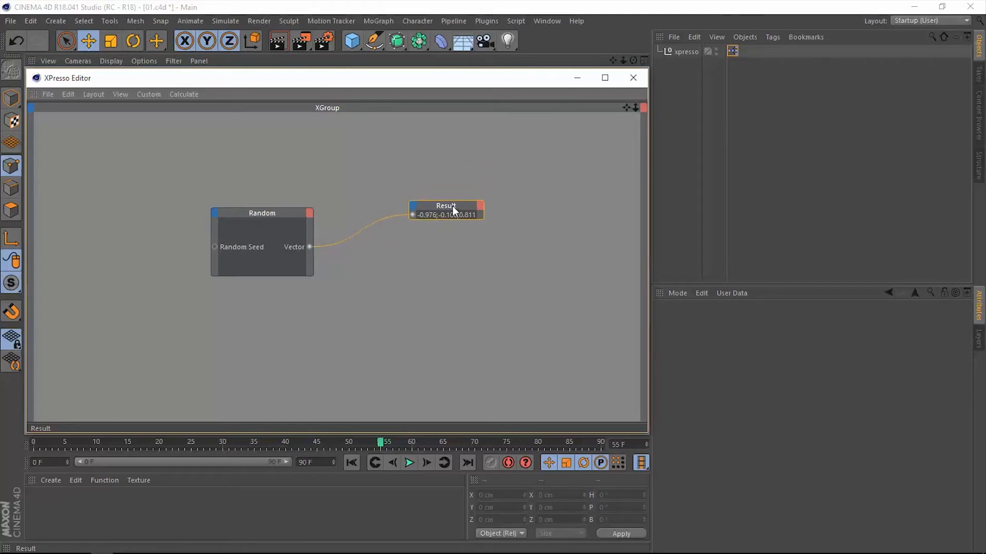
{"action": "left_click", "coordinate": [446, 207]}
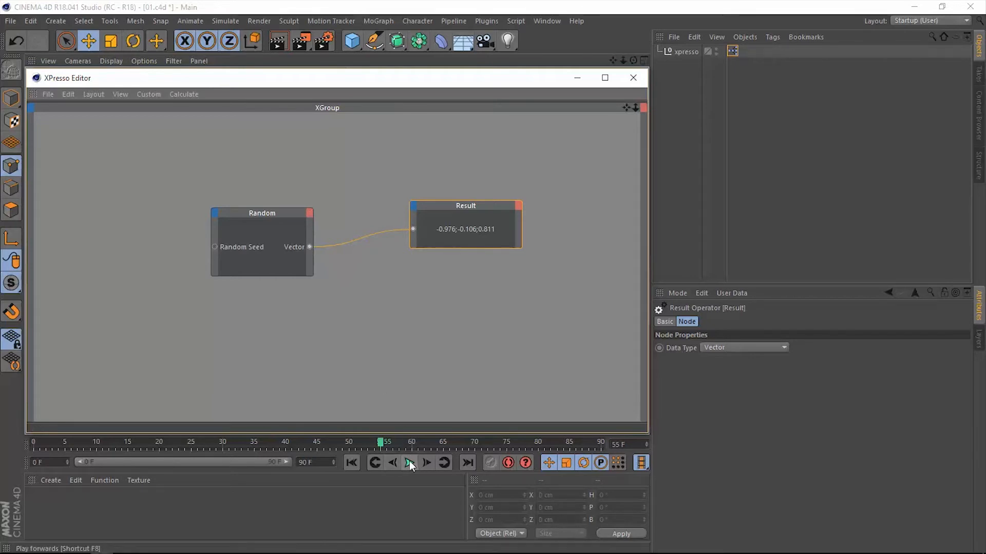
Play the animation with Animation Refresh enabled, then select the Random node.
{"action": "left_click", "coordinate": [409, 463]}
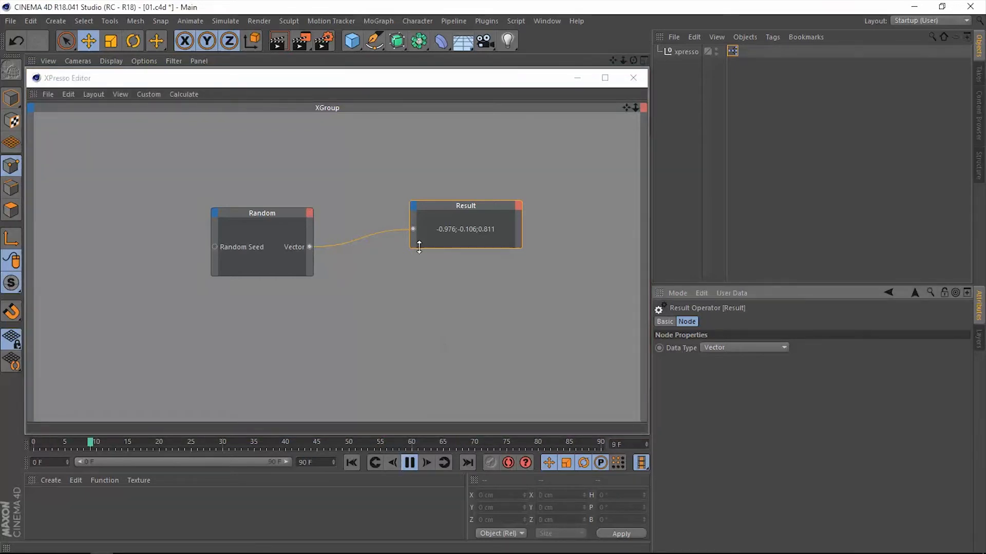
{"action": "left_click", "coordinate": [183, 94]}
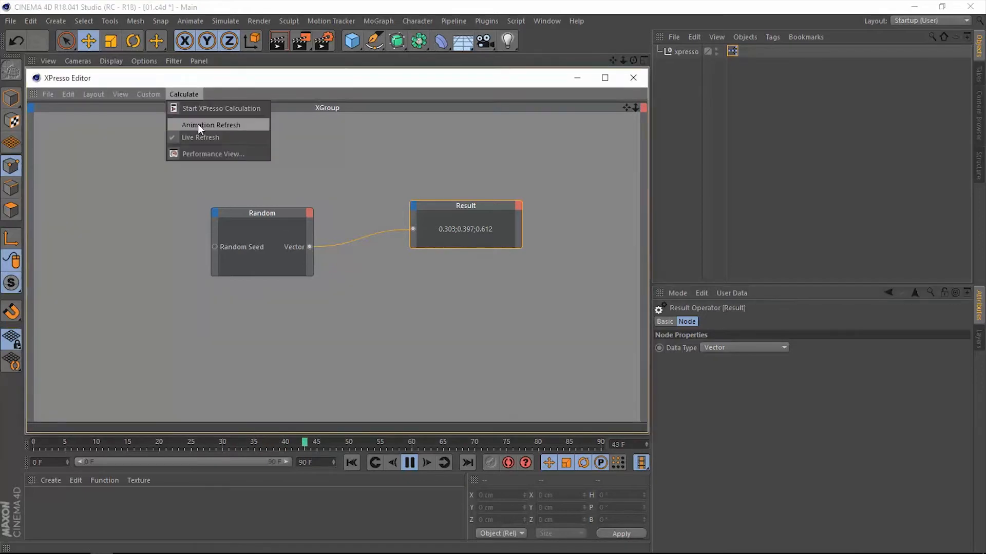
{"action": "left_click", "coordinate": [210, 124]}
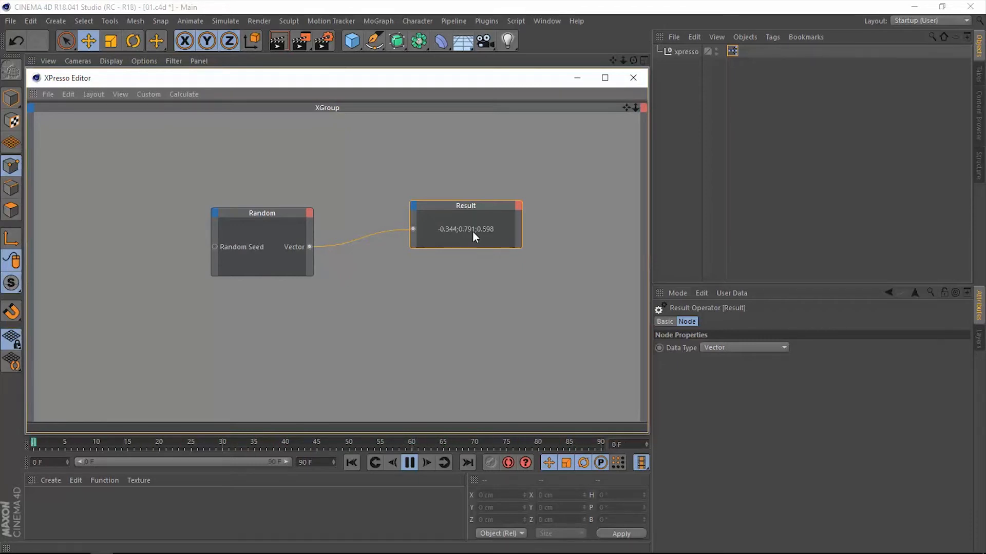
{"action": "left_click", "coordinate": [261, 213]}
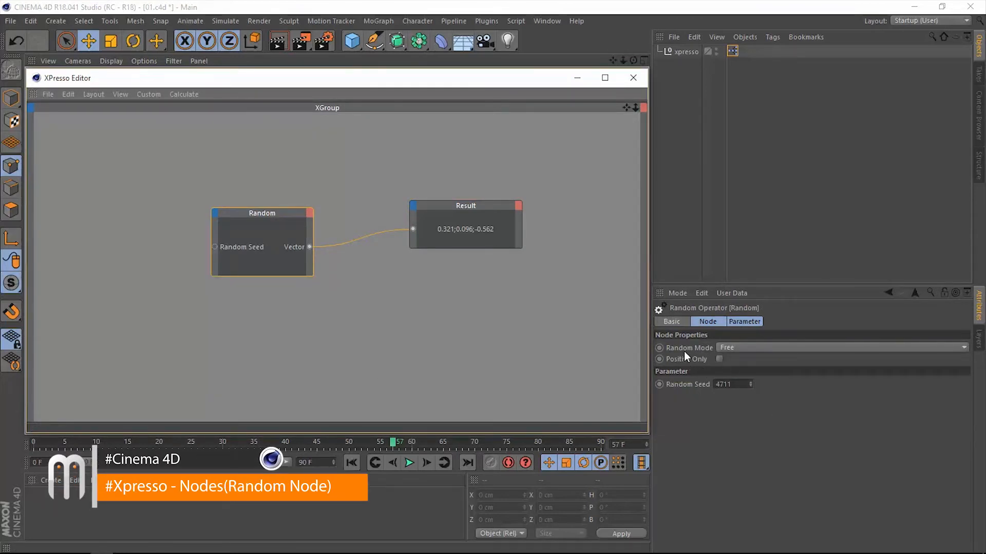
{"action": "mouse_move", "coordinate": [709, 352]}
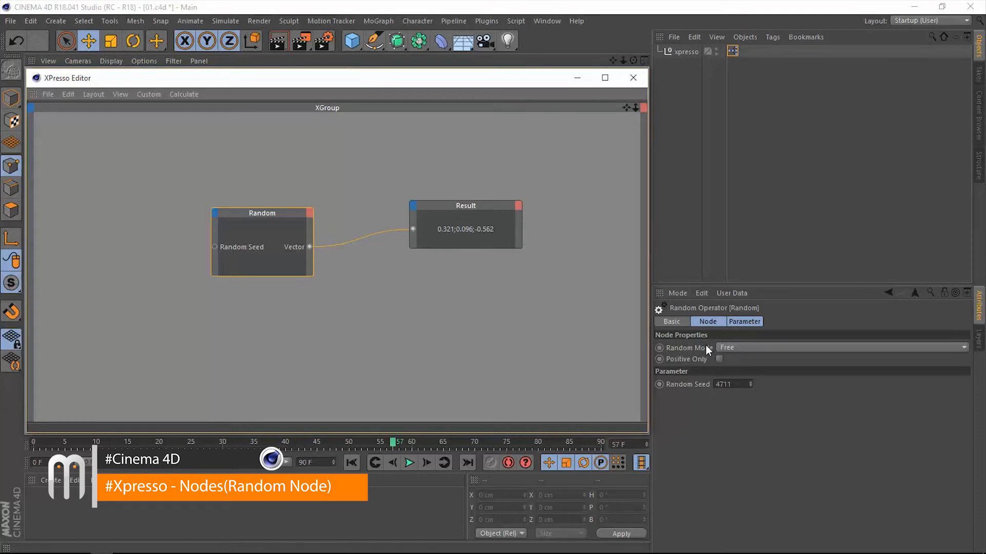
Change the Random node's Random Mode dropdown to Time.
{"action": "left_click", "coordinate": [842, 348]}
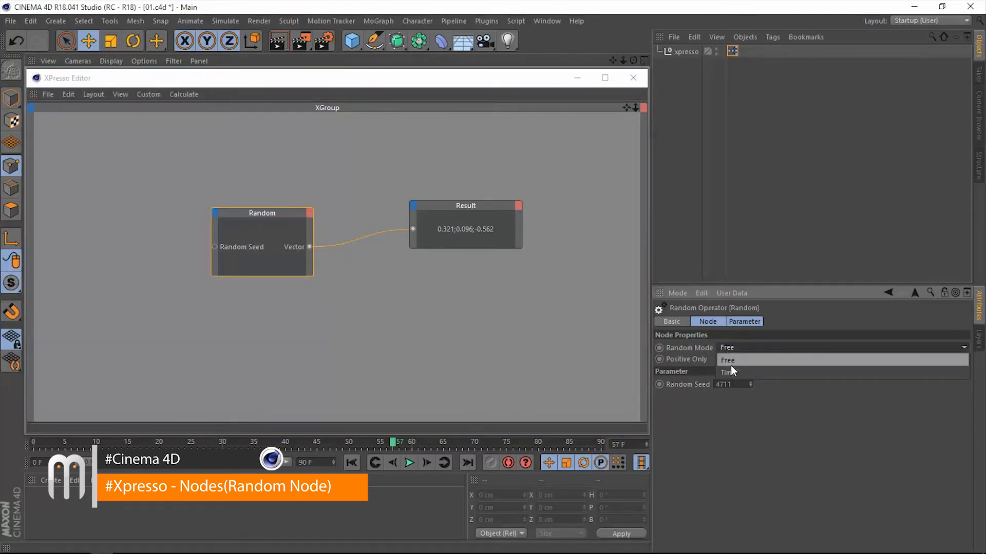
{"action": "left_click", "coordinate": [729, 371]}
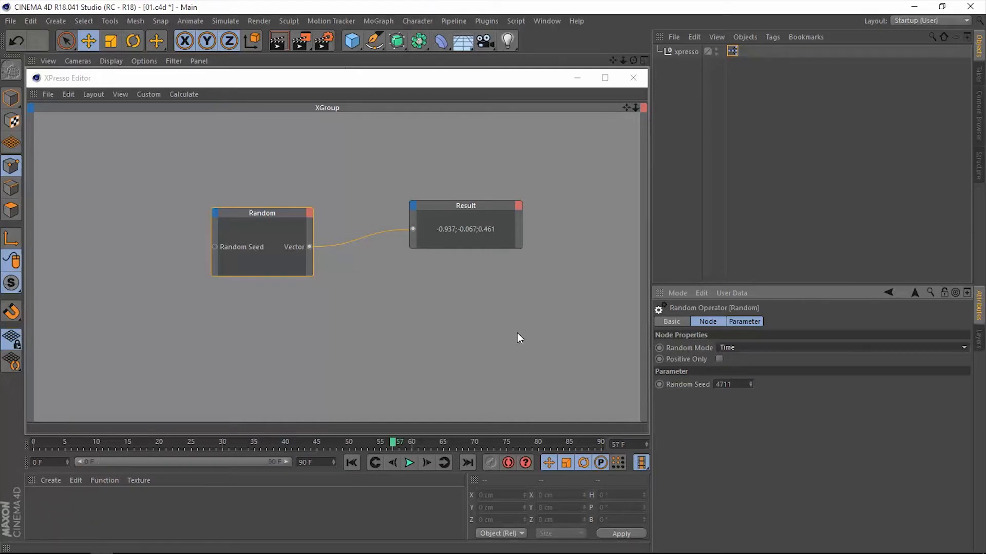
{"action": "mouse_move", "coordinate": [437, 443]}
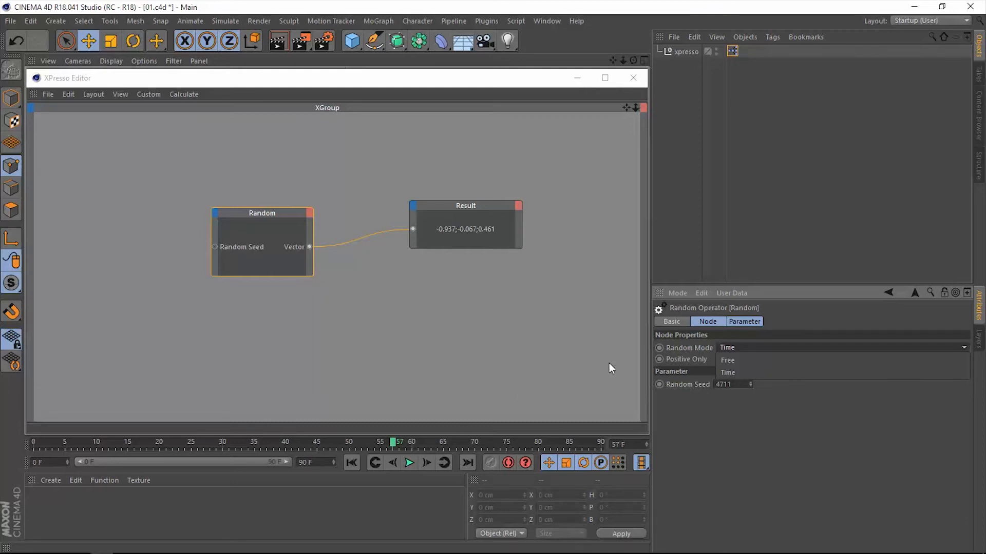
{"action": "left_click", "coordinate": [726, 372]}
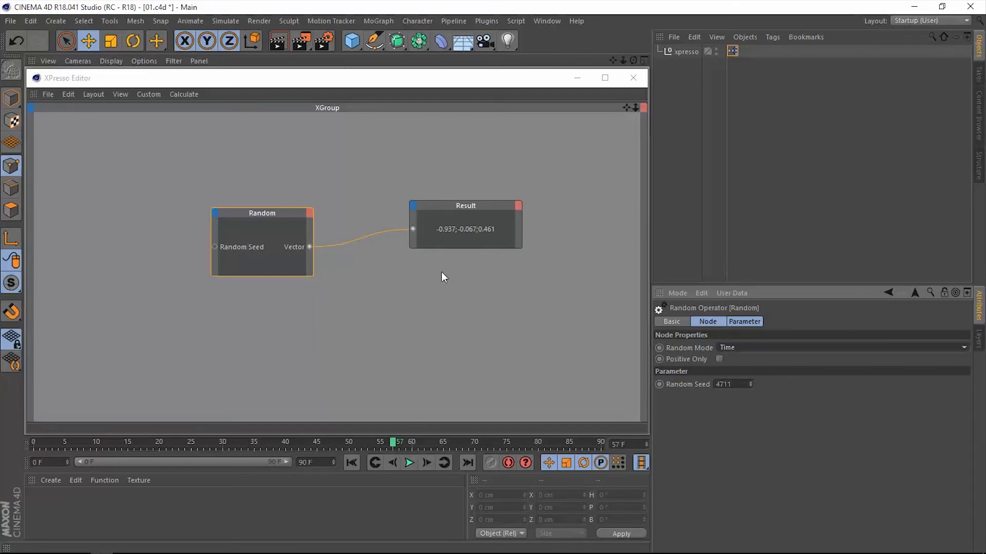
{"action": "mouse_move", "coordinate": [439, 238]}
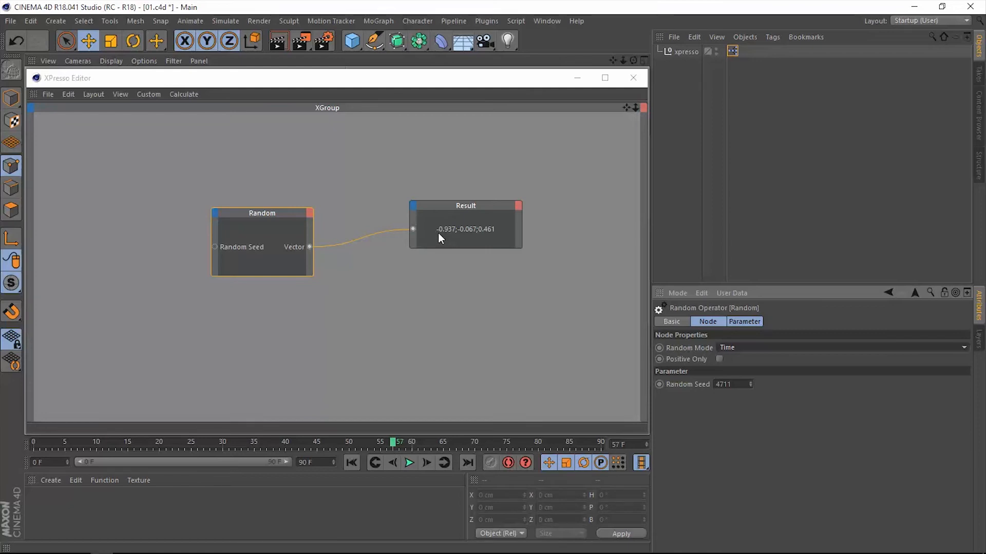
{"action": "mouse_move", "coordinate": [451, 241]}
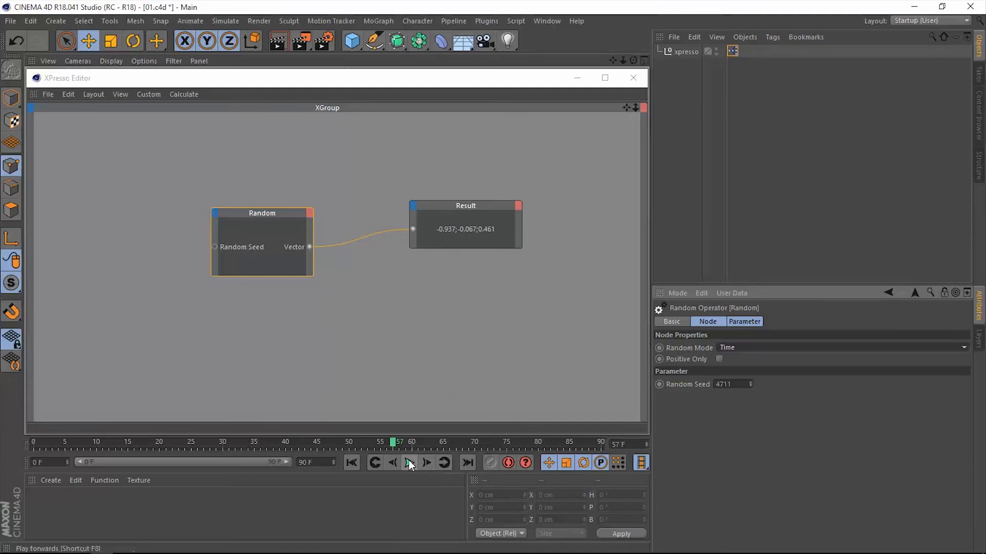
{"action": "left_click", "coordinate": [409, 462]}
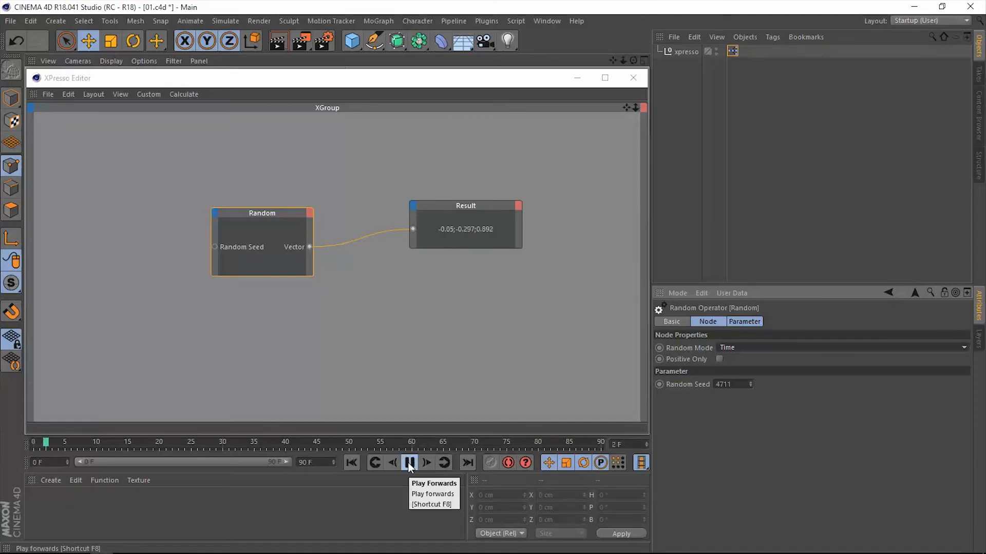
{"action": "left_click", "coordinate": [409, 462]}
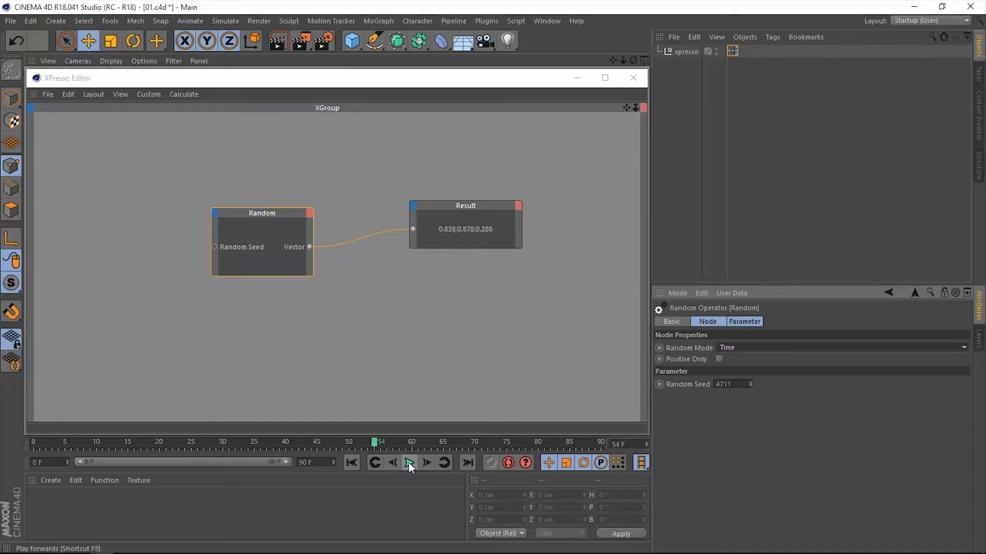
{"action": "left_click", "coordinate": [426, 463]}
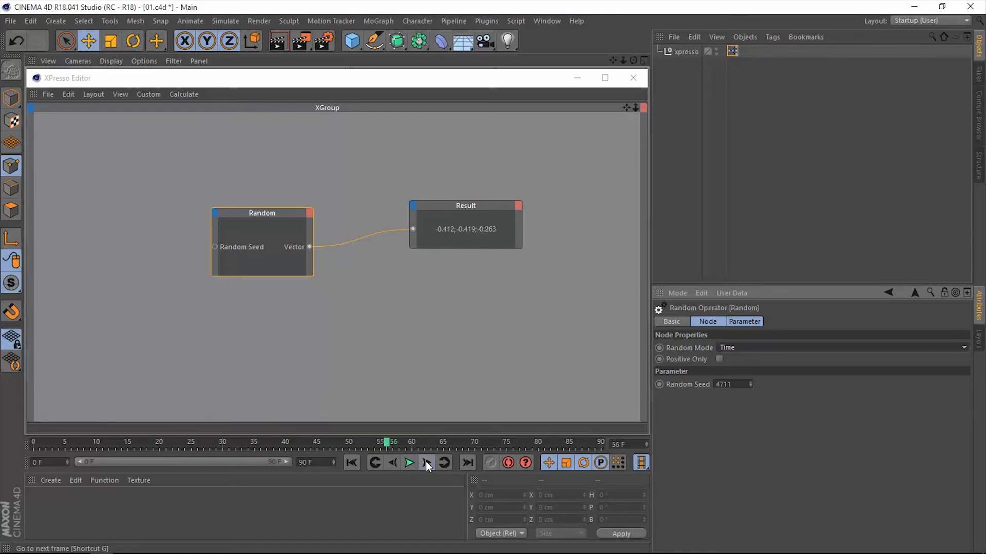
{"action": "left_click", "coordinate": [427, 463]}
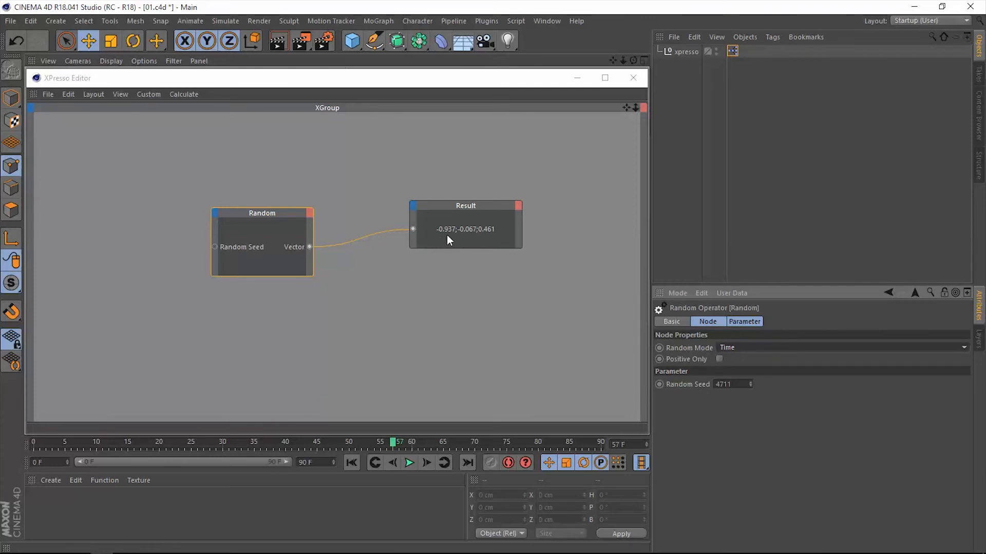
{"action": "mouse_move", "coordinate": [682, 361]}
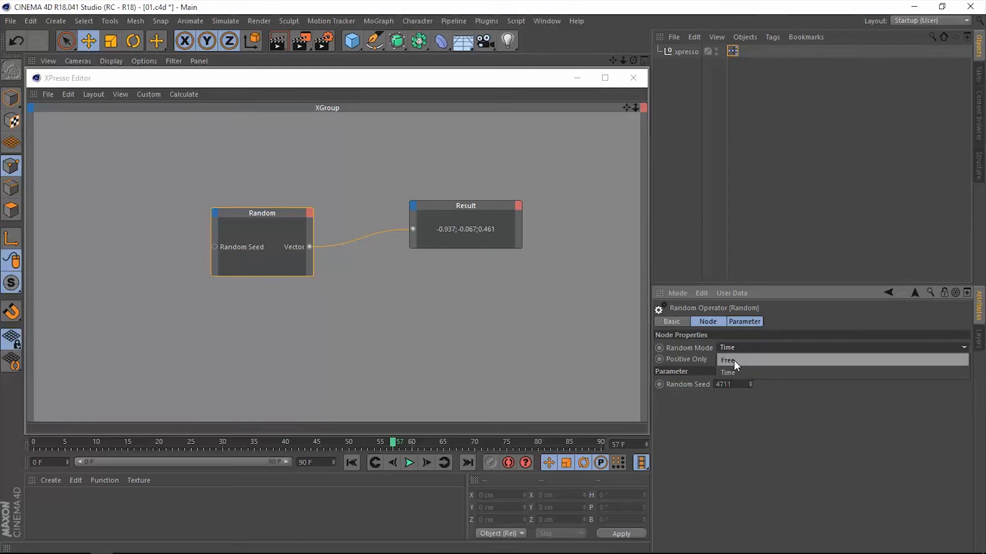
Set Random Mode to Free, replay, and stop at frame 57 showing -0.772; -0.978; -0.96.
{"action": "left_click", "coordinate": [728, 360]}
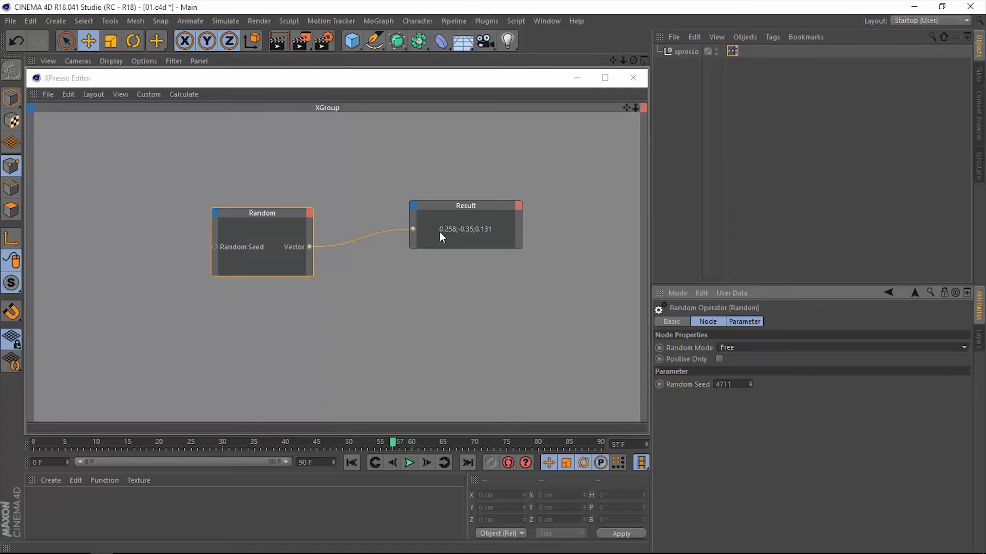
{"action": "mouse_move", "coordinate": [449, 237]}
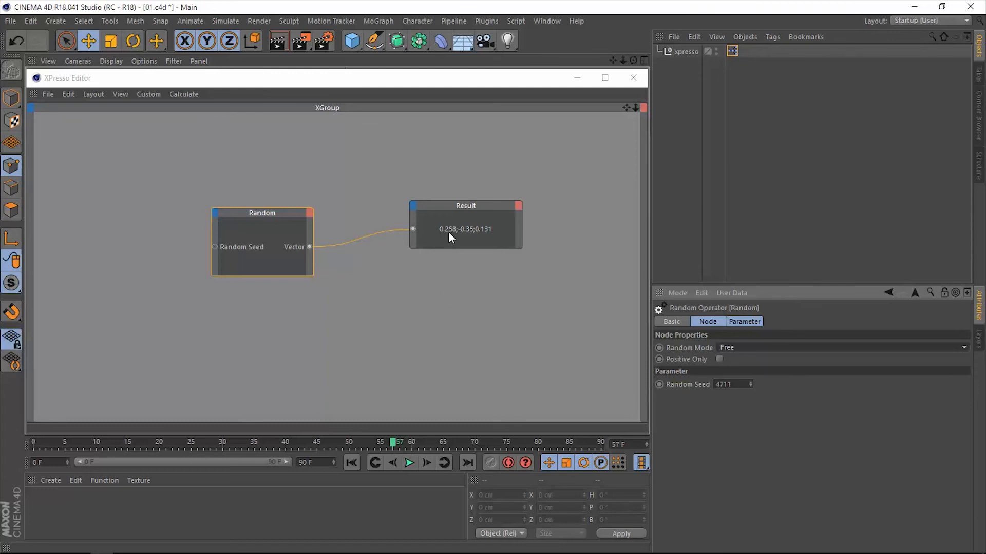
{"action": "mouse_move", "coordinate": [459, 315]}
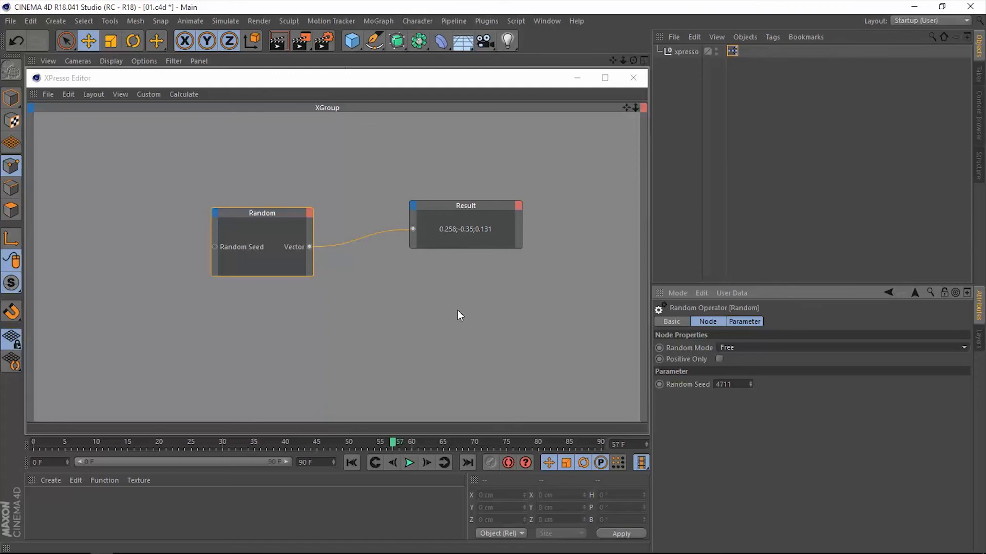
{"action": "left_click", "coordinate": [408, 463]}
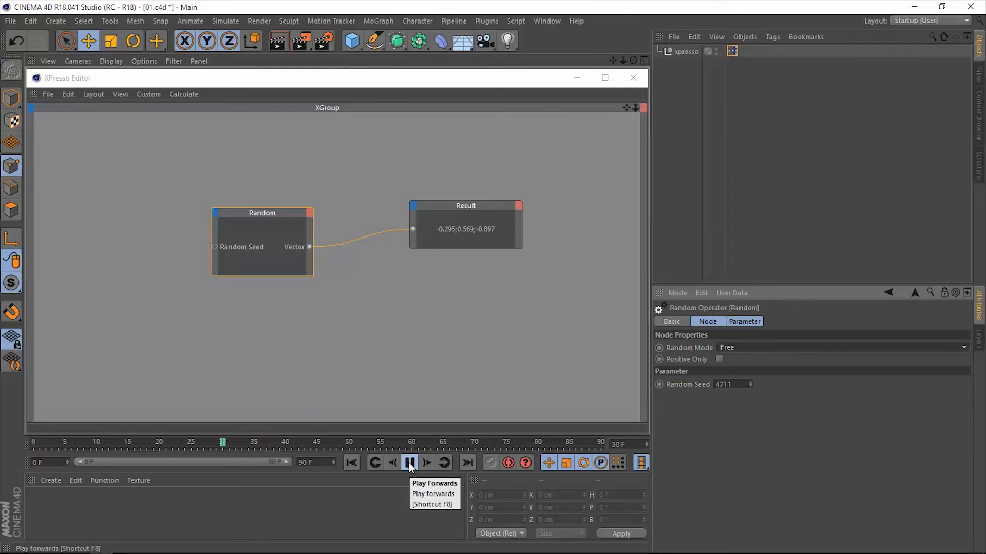
{"action": "left_click", "coordinate": [409, 463]}
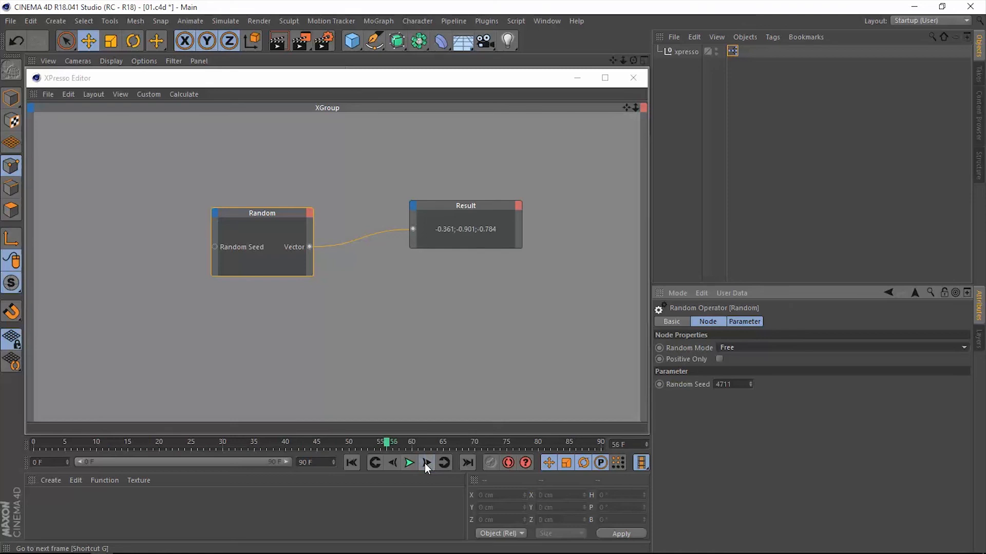
{"action": "left_click", "coordinate": [427, 463]}
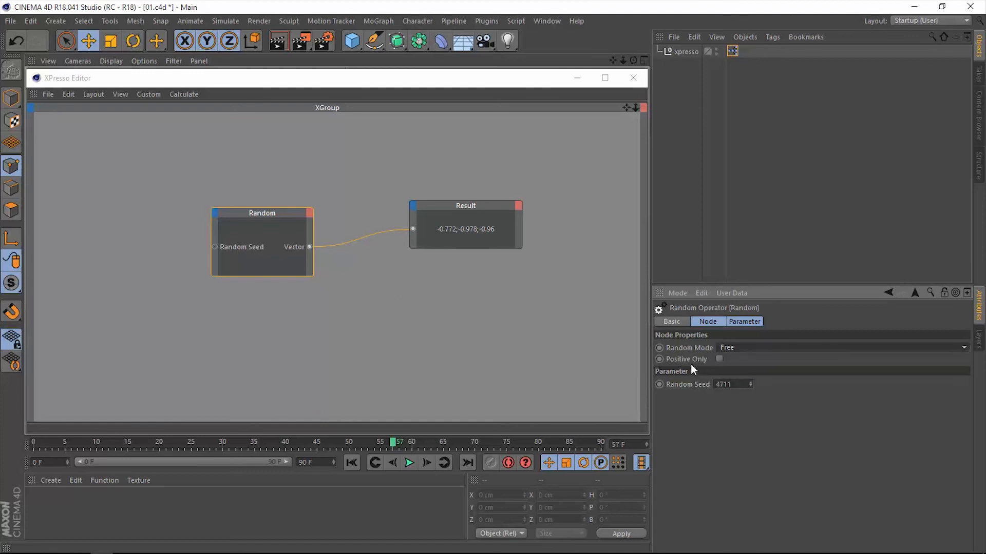
{"action": "mouse_move", "coordinate": [667, 367]}
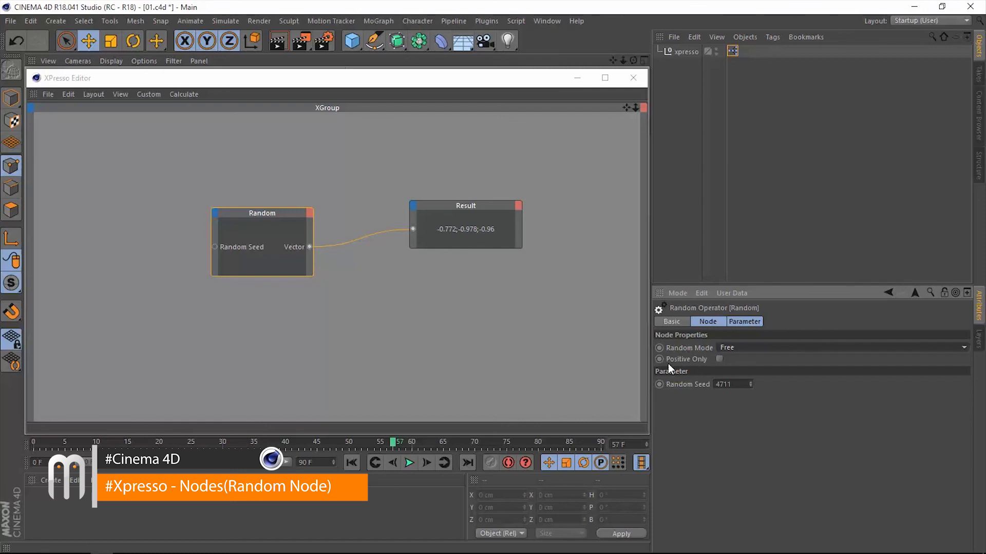
{"action": "mouse_move", "coordinate": [686, 369]}
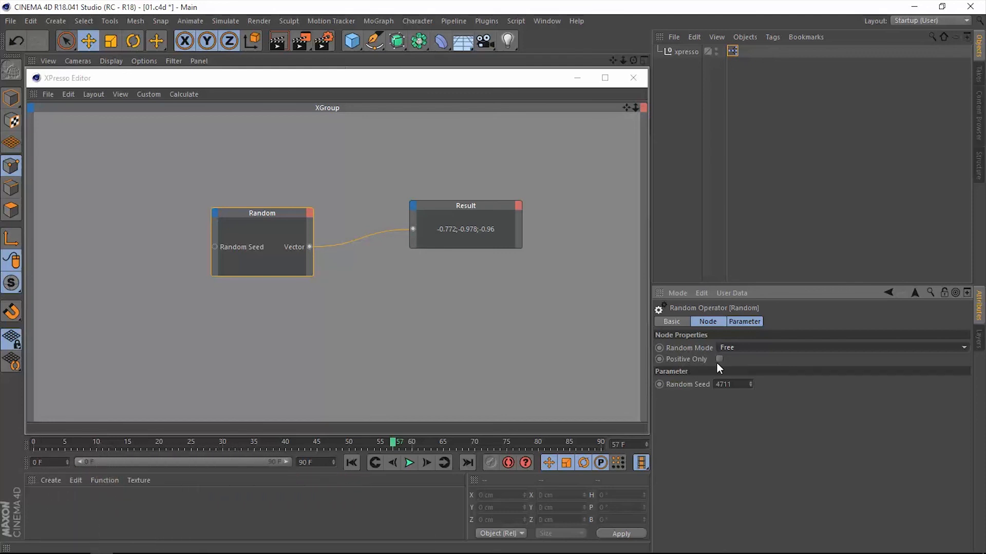
{"action": "mouse_move", "coordinate": [845, 128]}
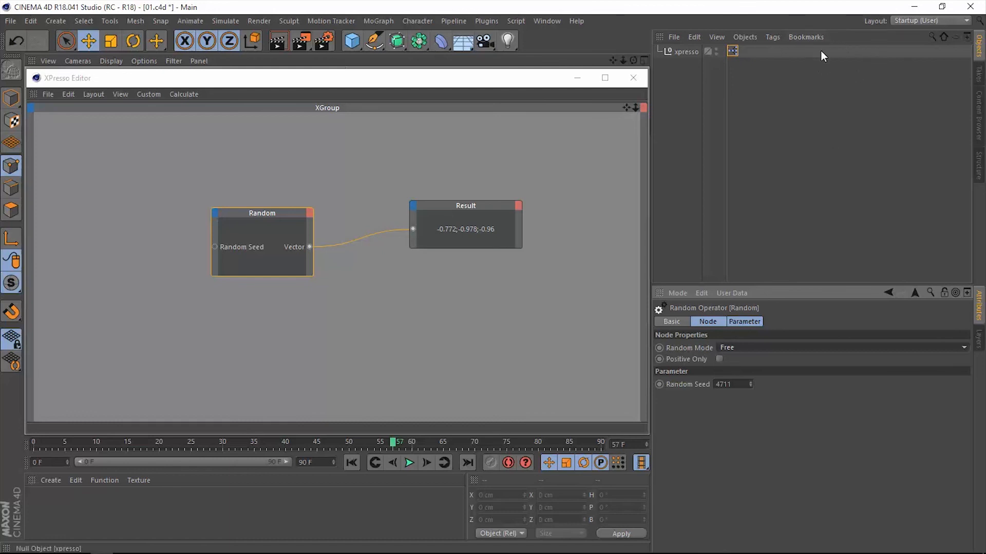
{"action": "mouse_move", "coordinate": [733, 256]}
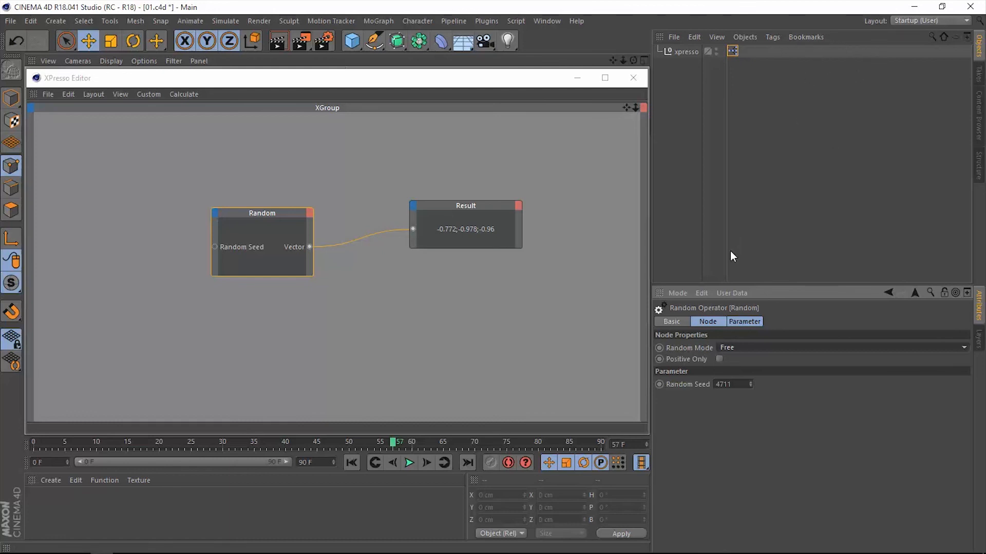